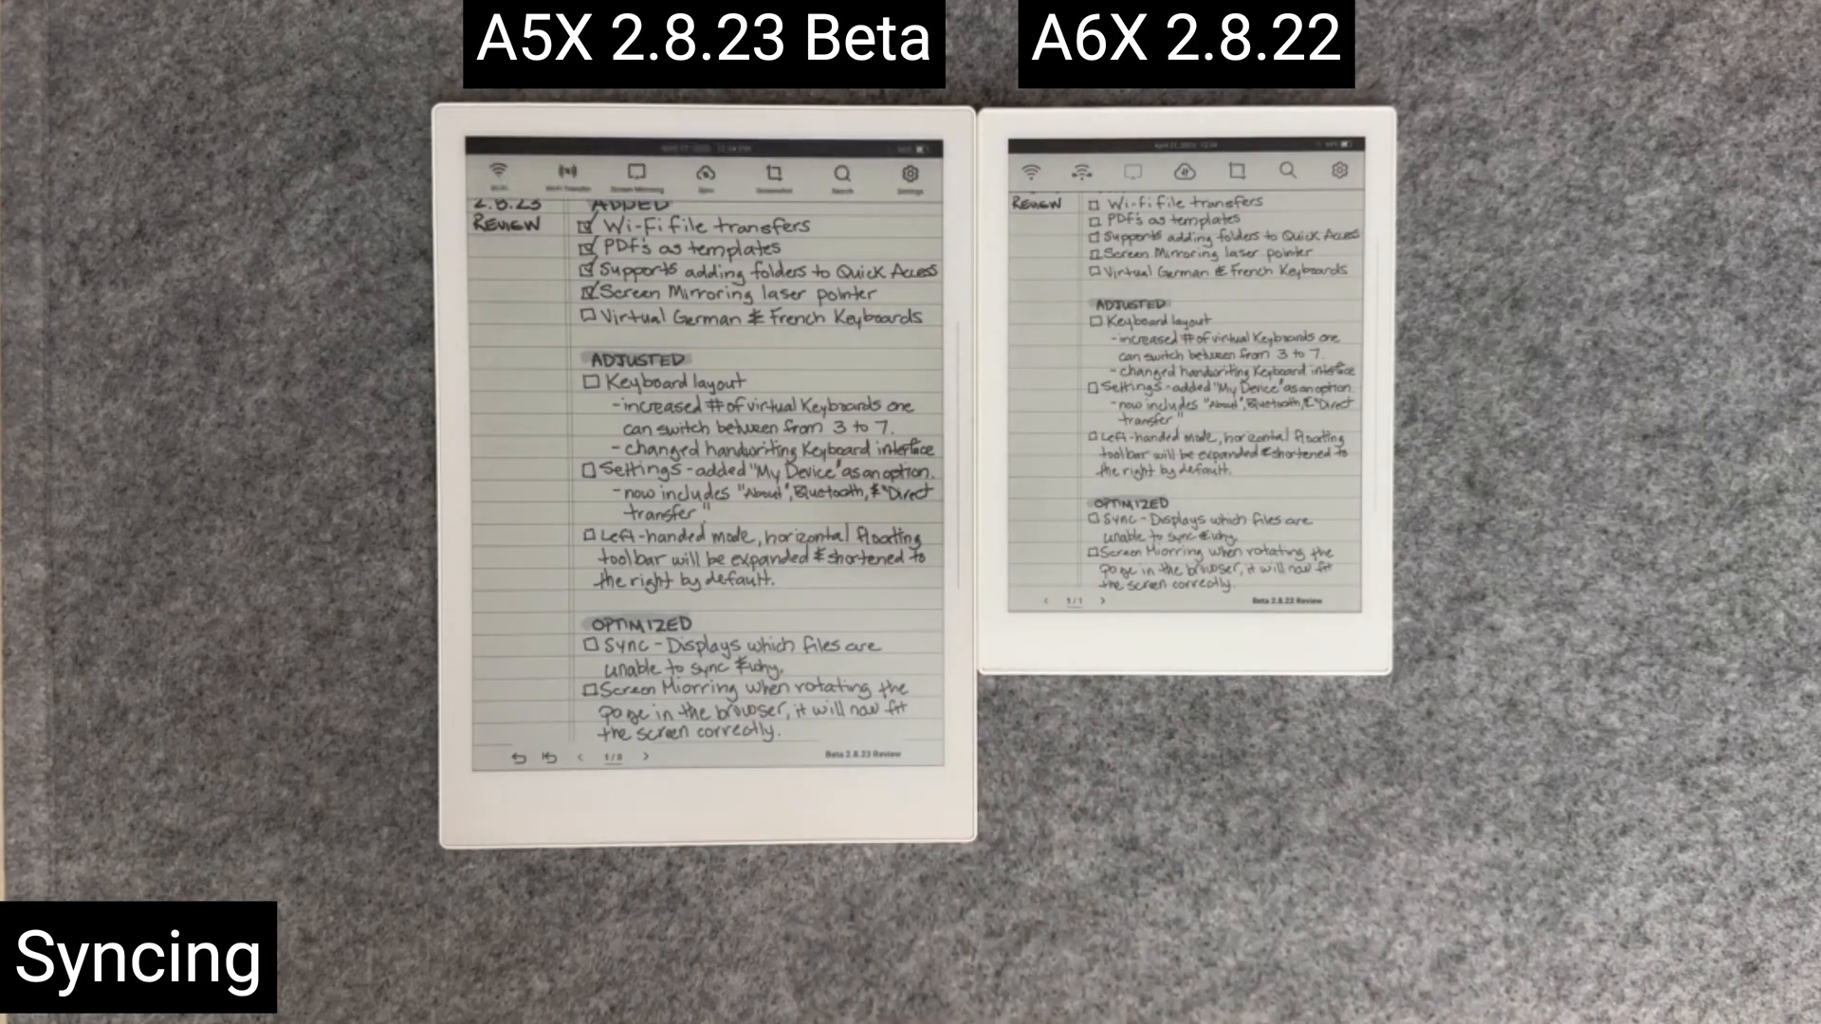
Step: Sync the A5X and dismiss the Sync Successful message after 5 files transfer
{"action": "left_click", "coordinate": [705, 171]}
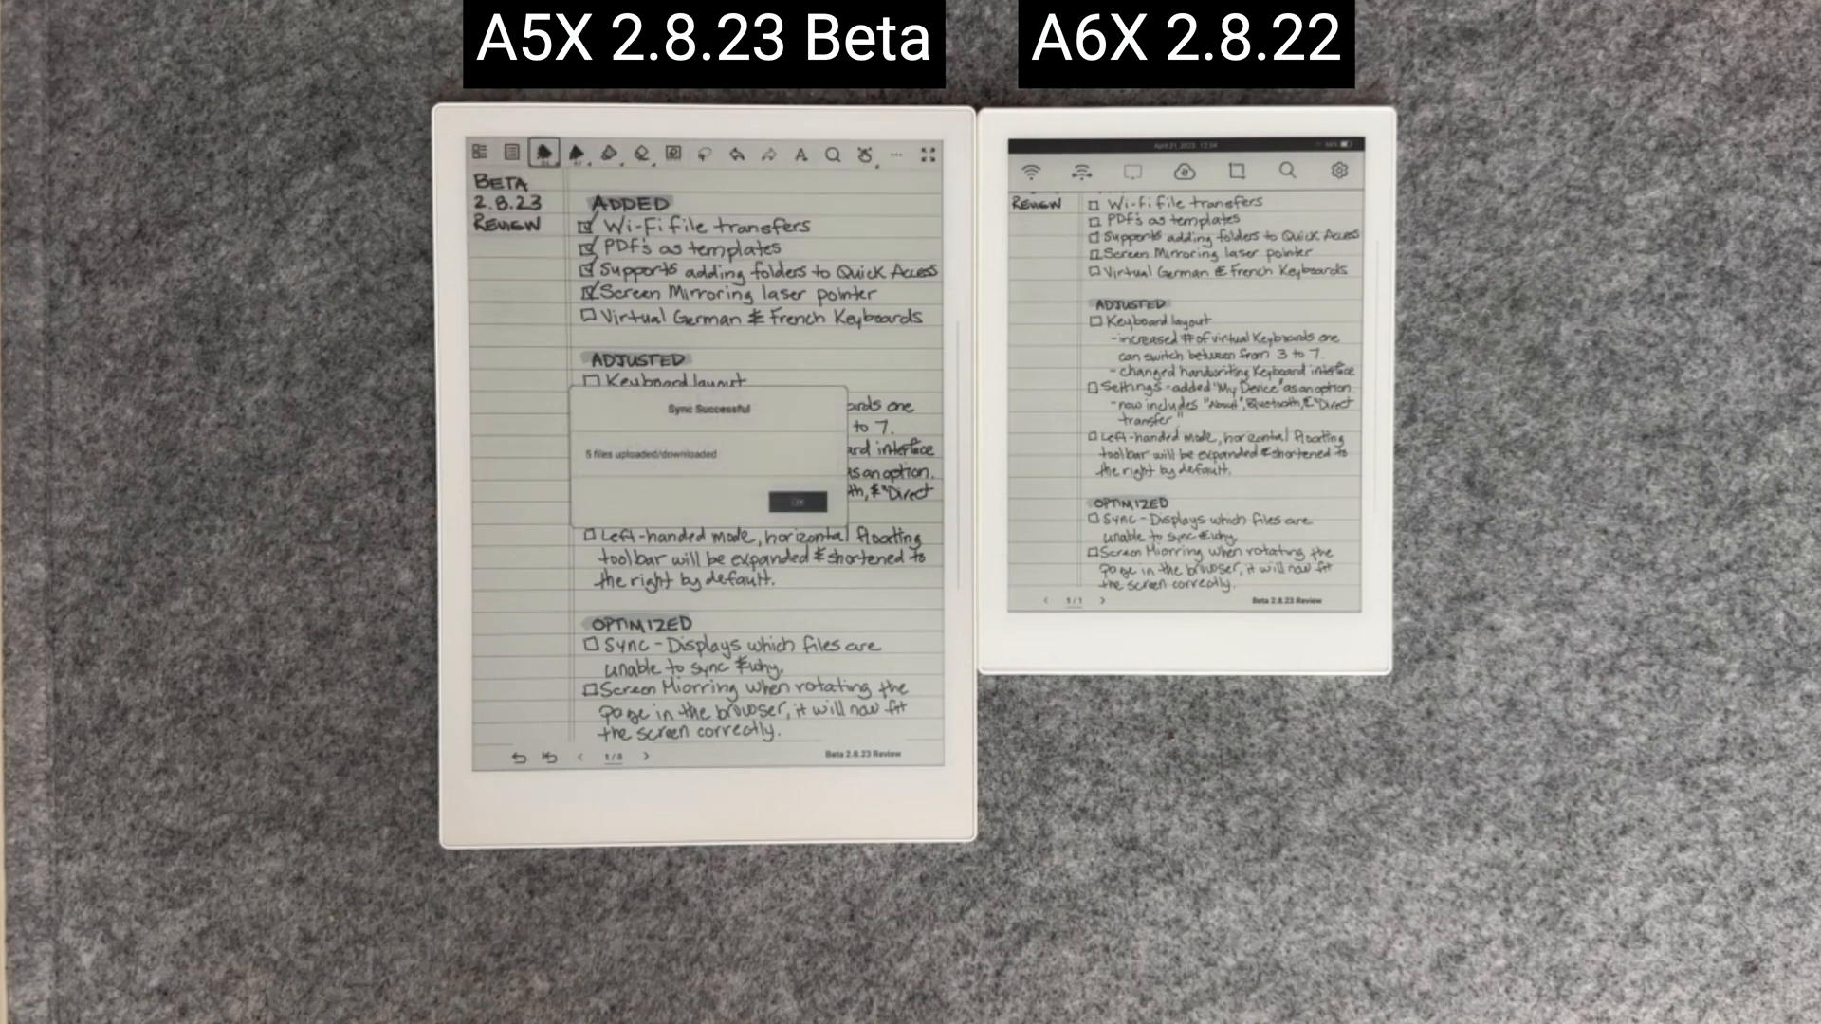
{"action": "left_click", "coordinate": [784, 502]}
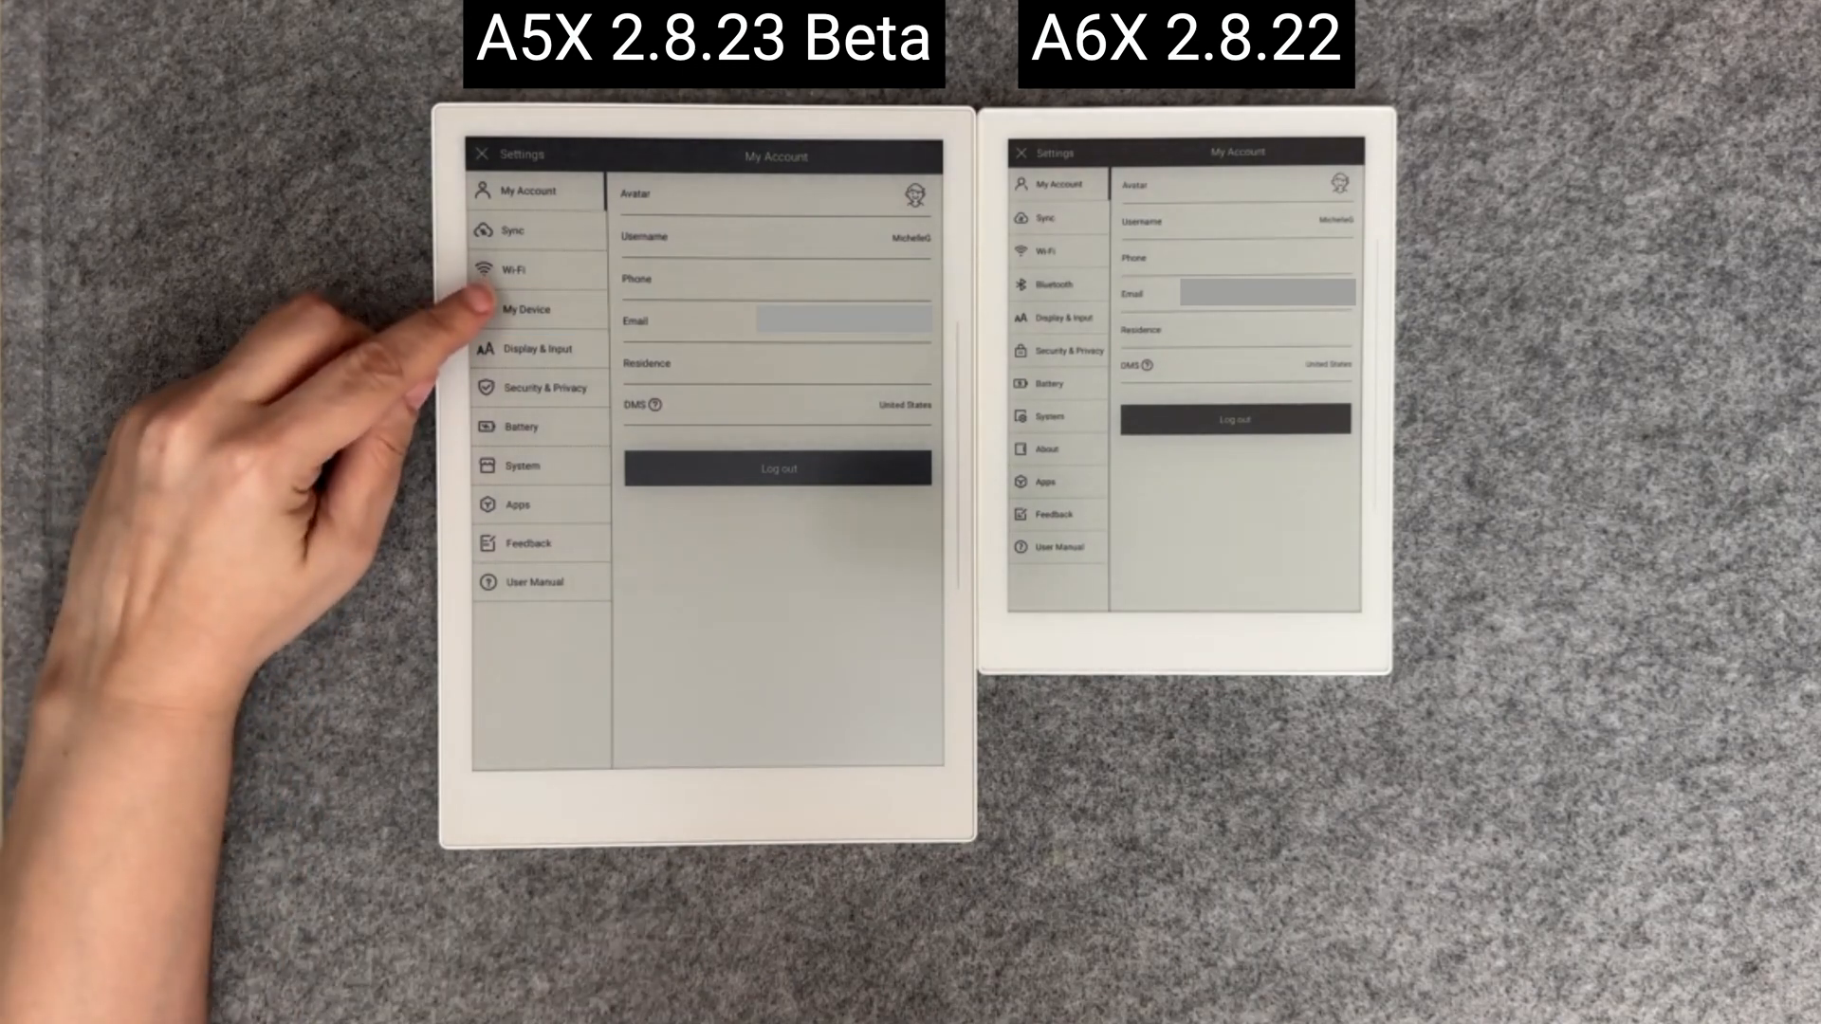
Step: Open Keyboard settings under Display & Input on the A5X, then on the A6X
{"action": "left_click", "coordinate": [524, 309]}
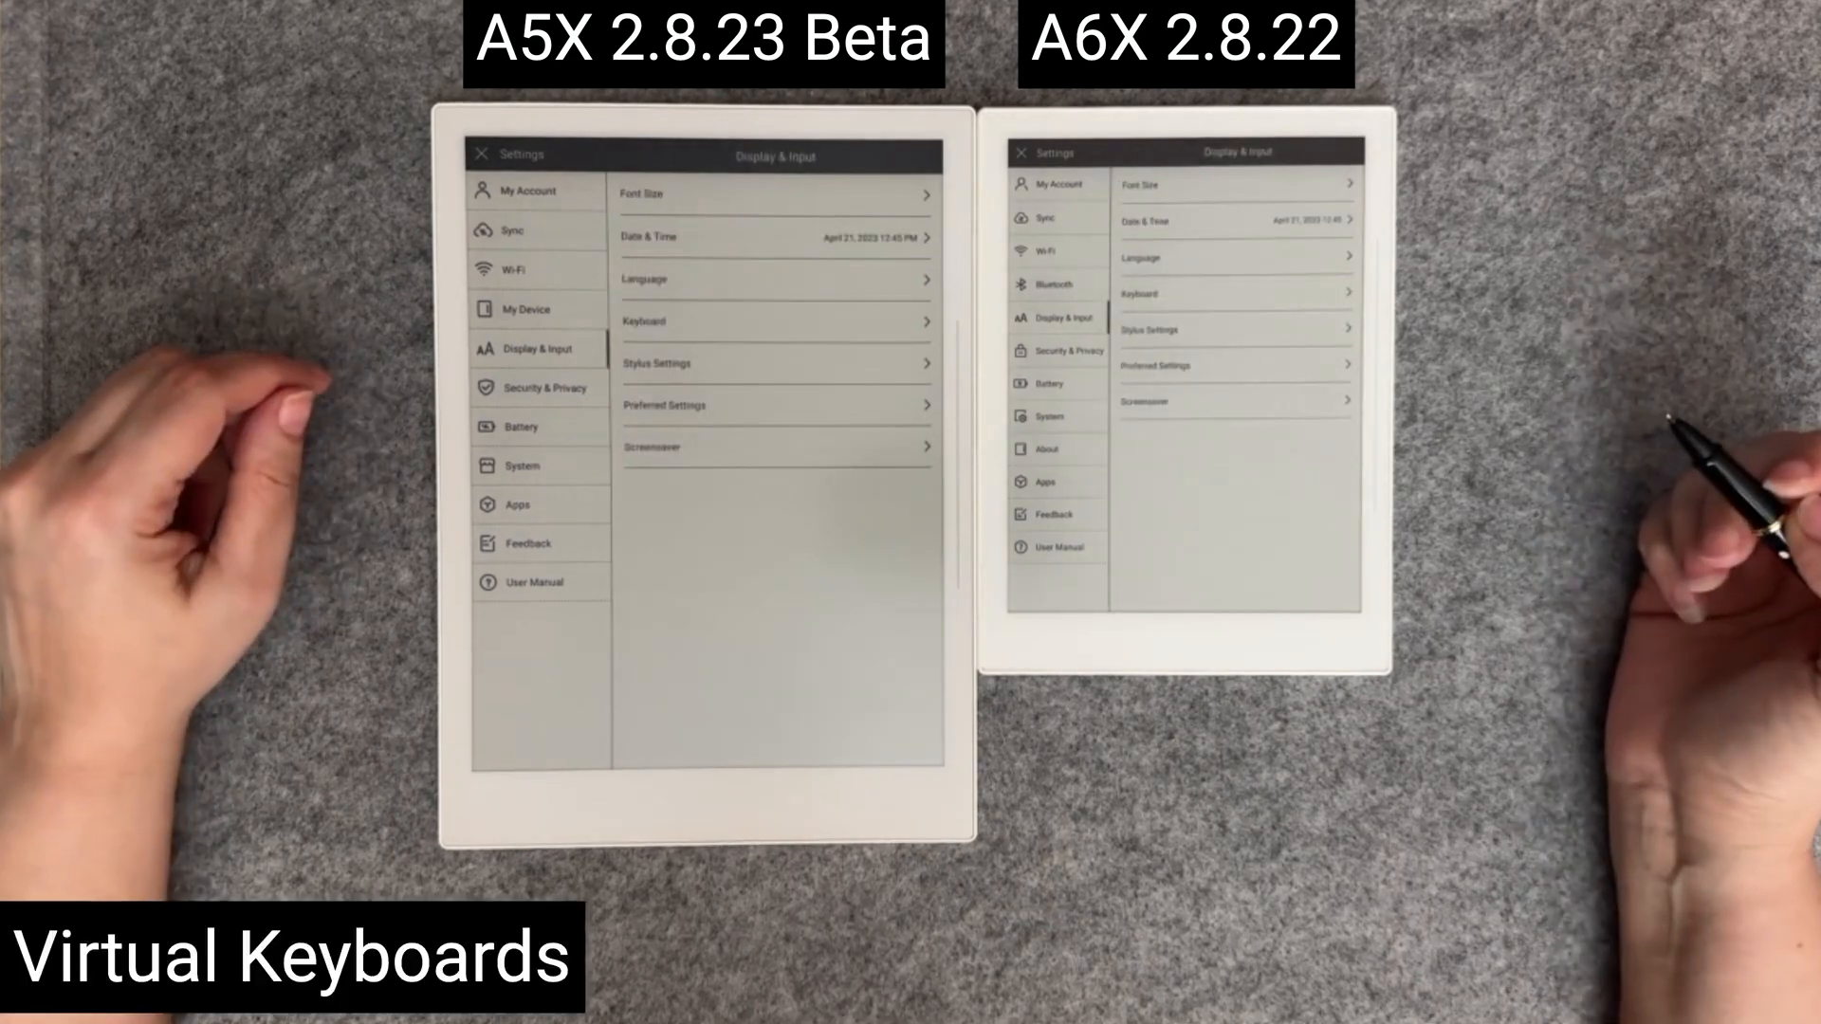
{"action": "left_click", "coordinate": [776, 321]}
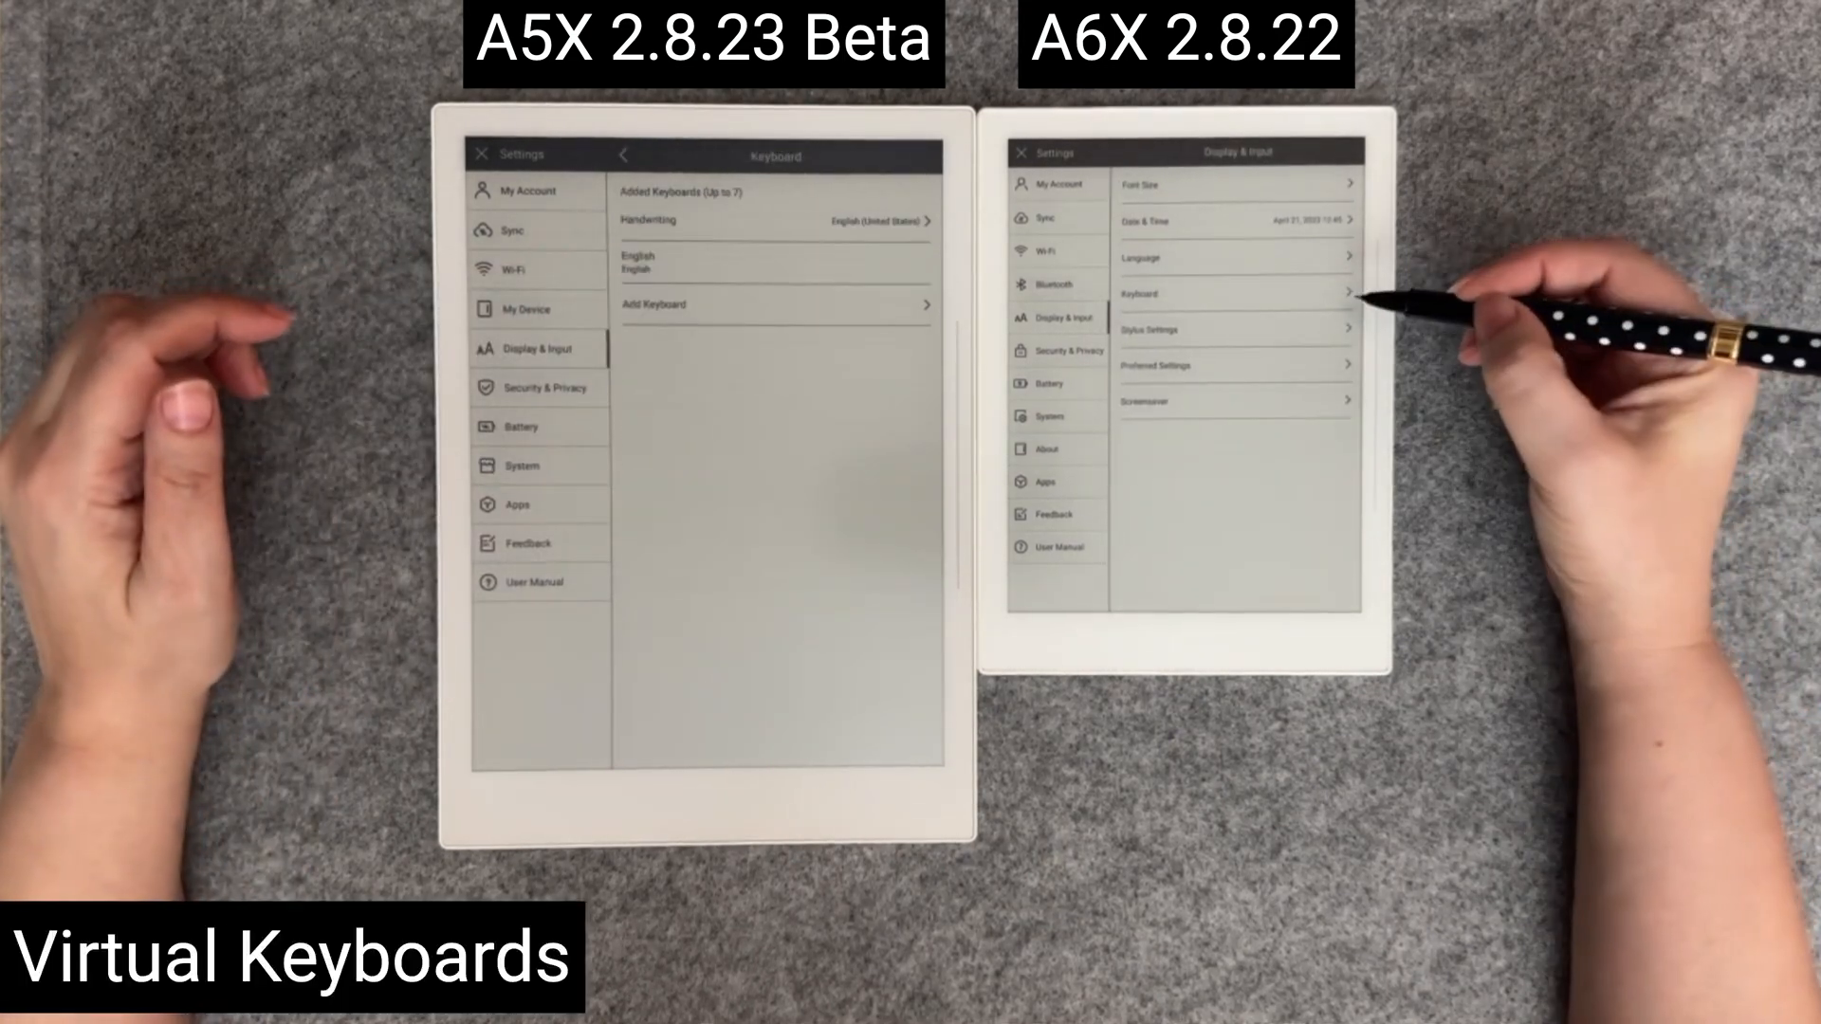
{"action": "left_click", "coordinate": [1235, 294]}
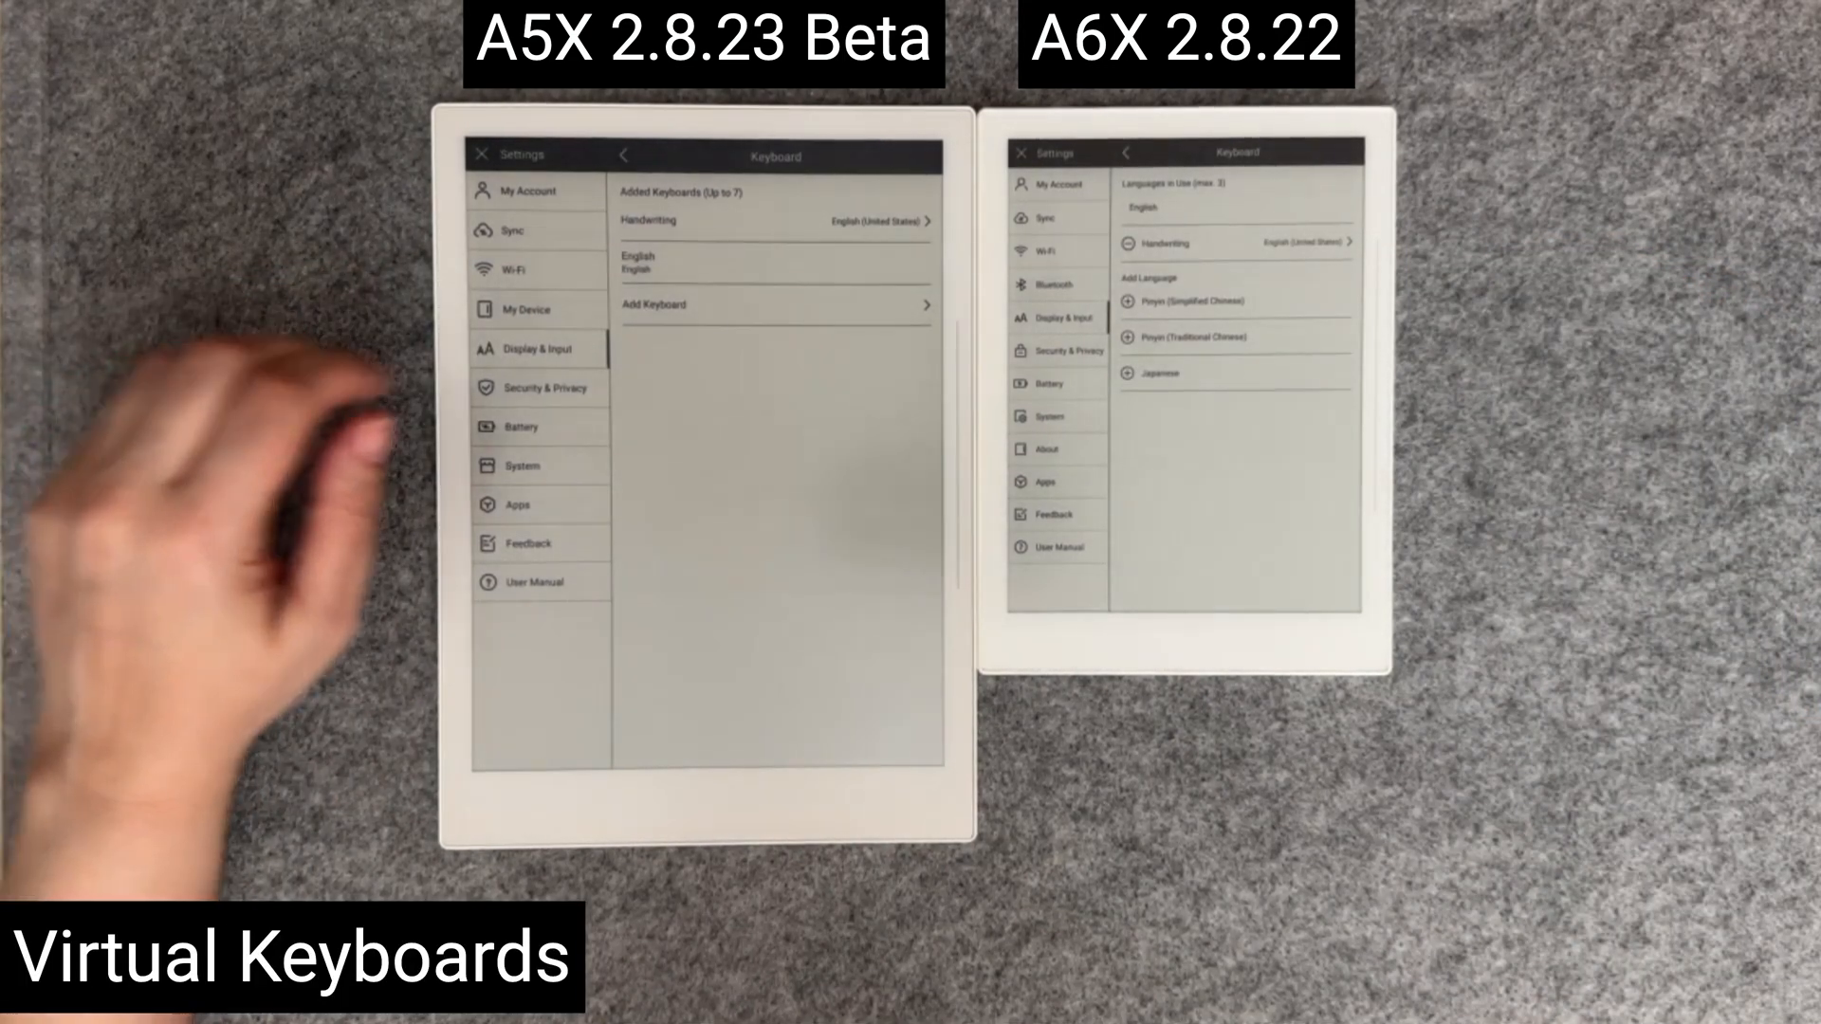